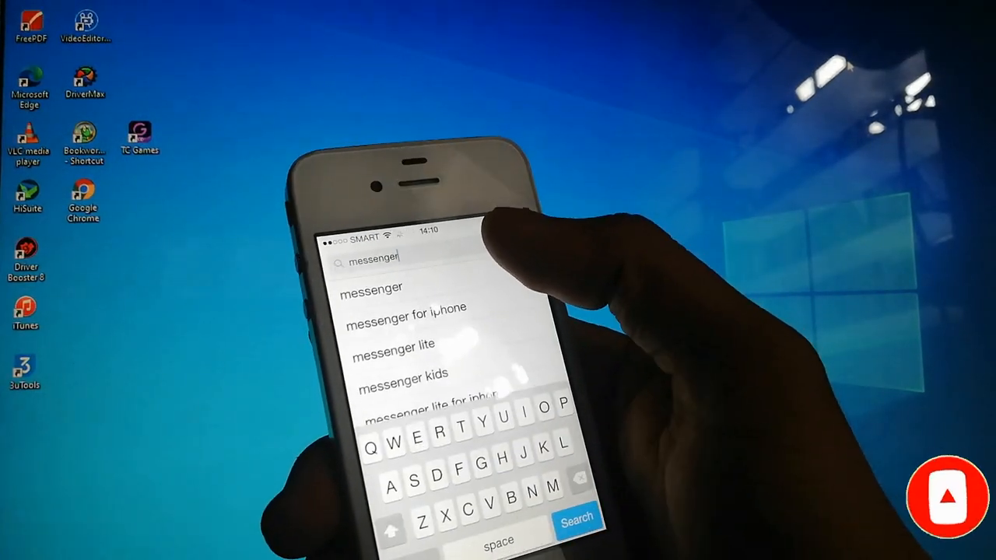
- Search 'messenger', attempt GET on Messenger and dismiss the iOS 9.0 and iOS 10.0 requirement alerts
left_click(577, 521)
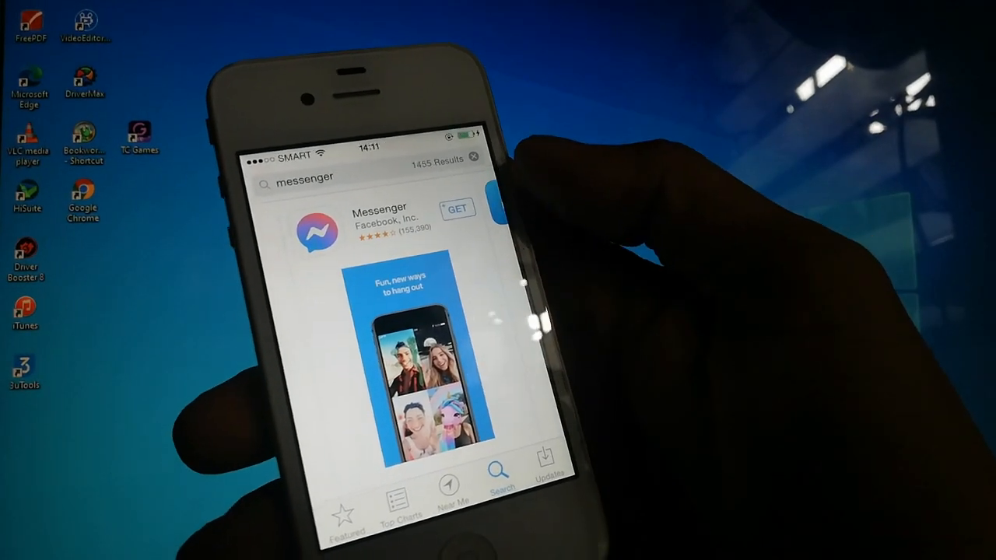
left_click(457, 208)
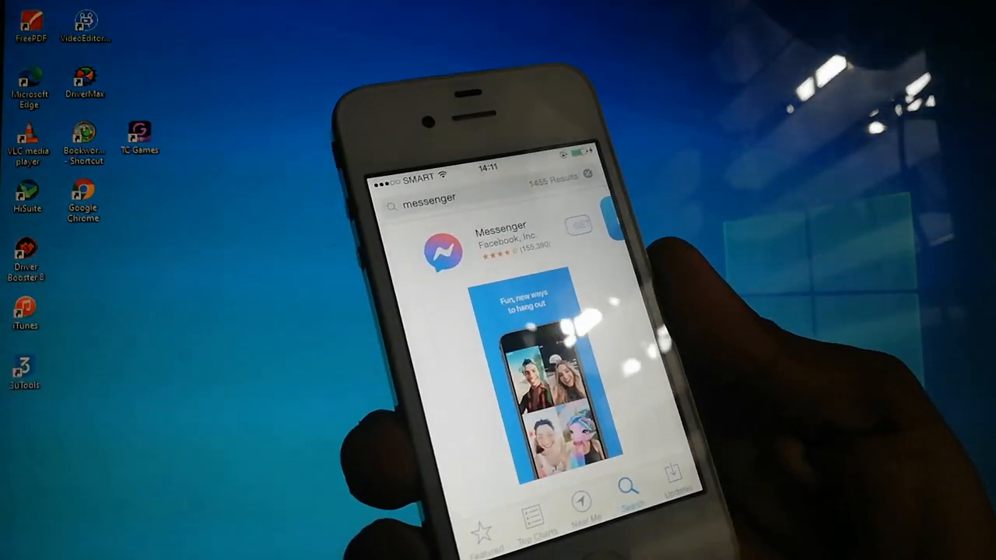
left_click(579, 226)
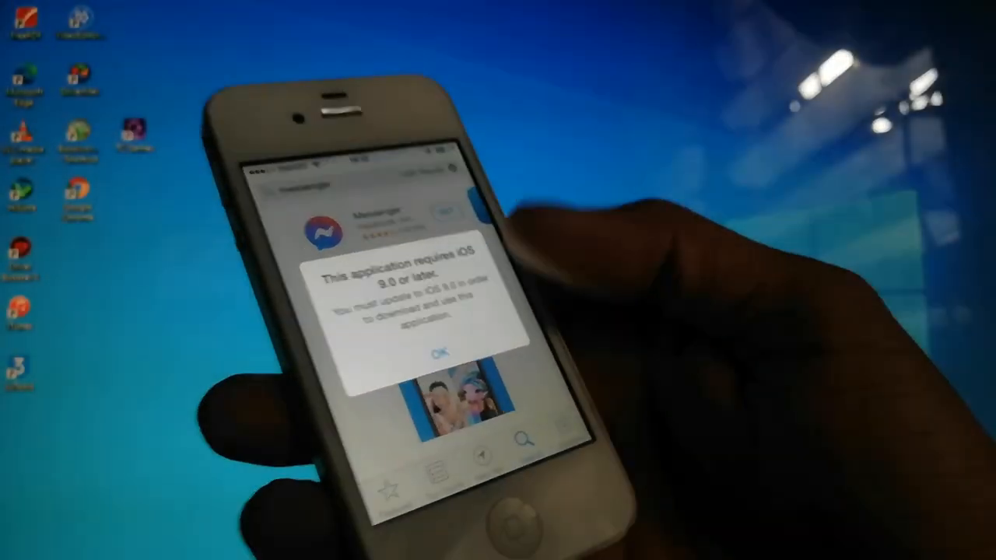
left_click(438, 351)
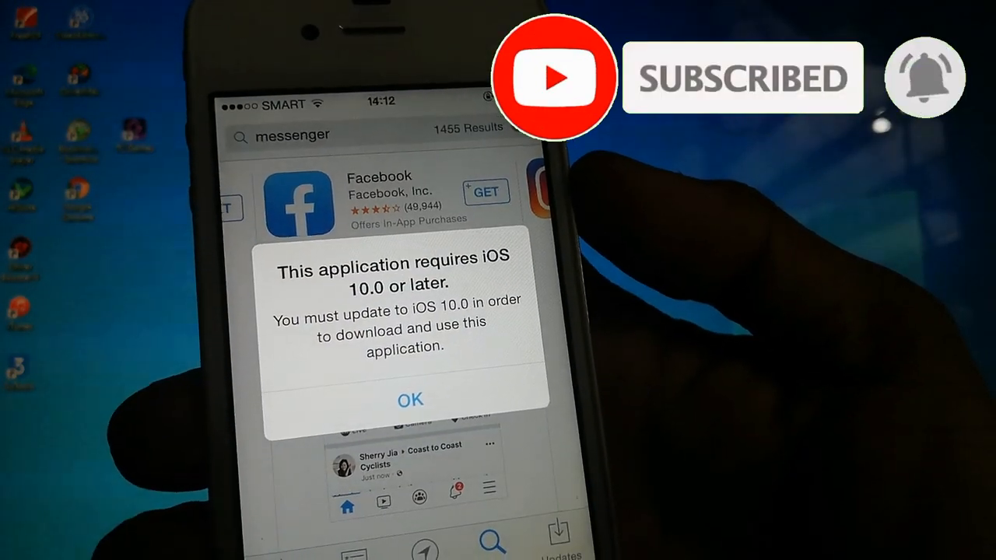
left_click(411, 398)
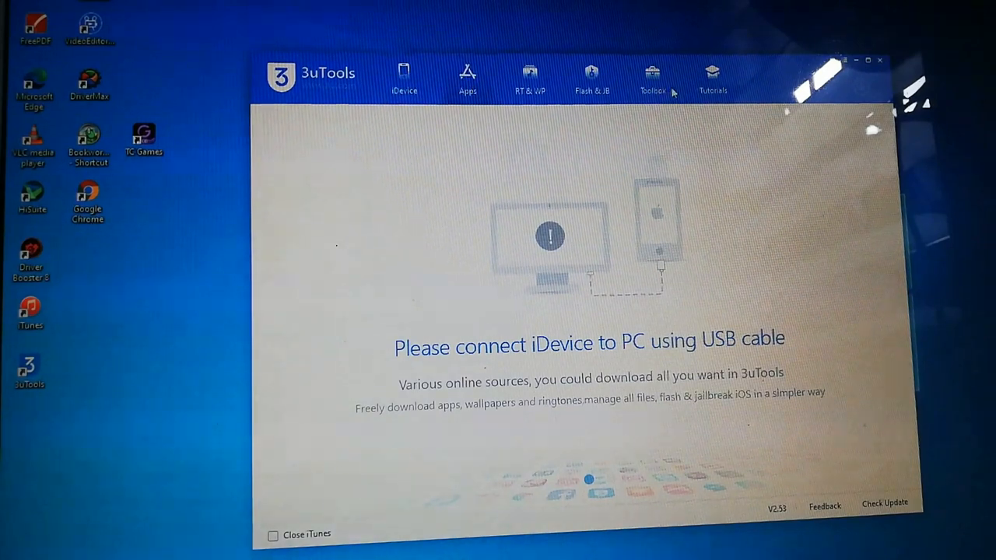
- Show the Apps catalogue of featured iPhone apps in 3uTools
left_click(466, 78)
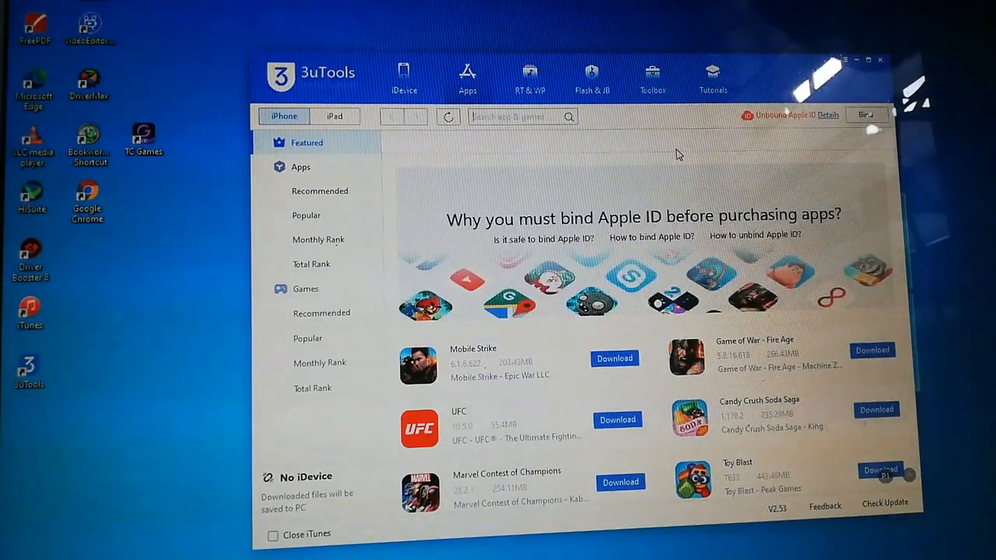
- Search 'messenger' in 3uTools and start Messenger's download, prompting for an Apple ID
type("messenger")
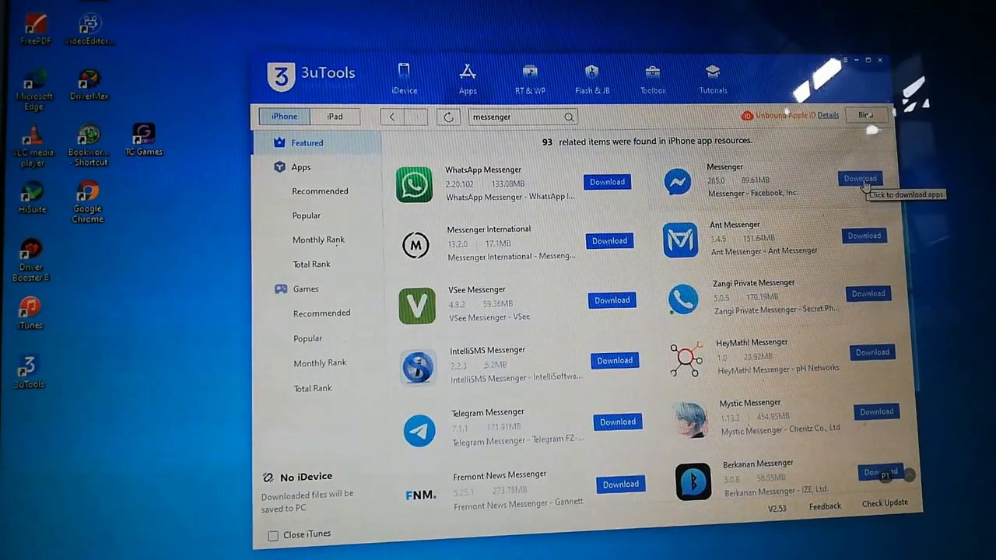
left_click(858, 177)
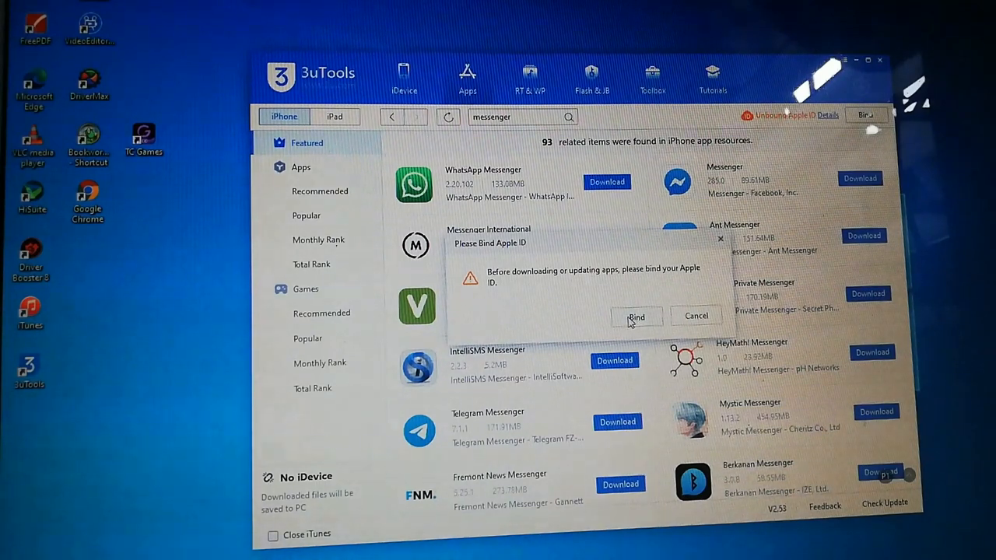
- Agree to bind an Apple ID, enter the ID and password, and submit them for binding
left_click(635, 318)
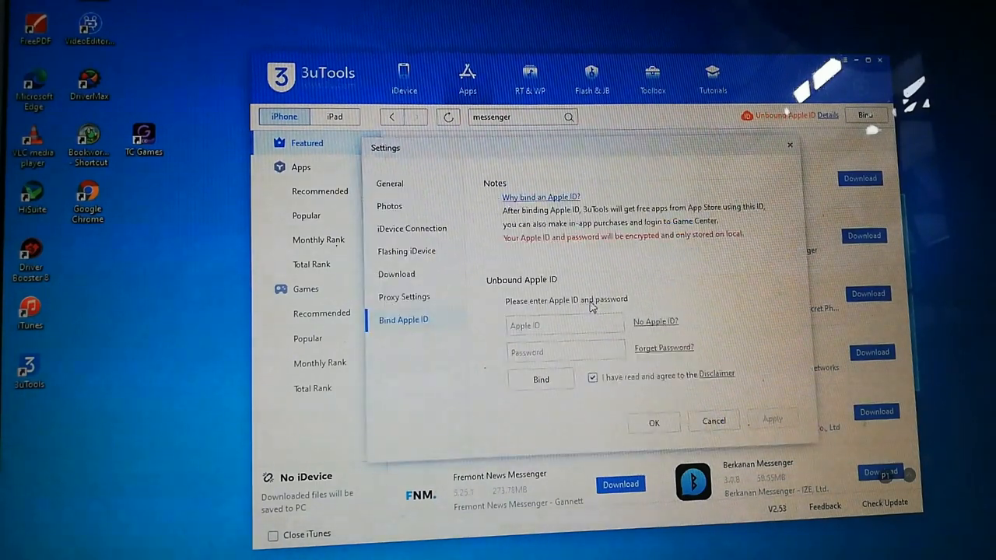
left_click(563, 325)
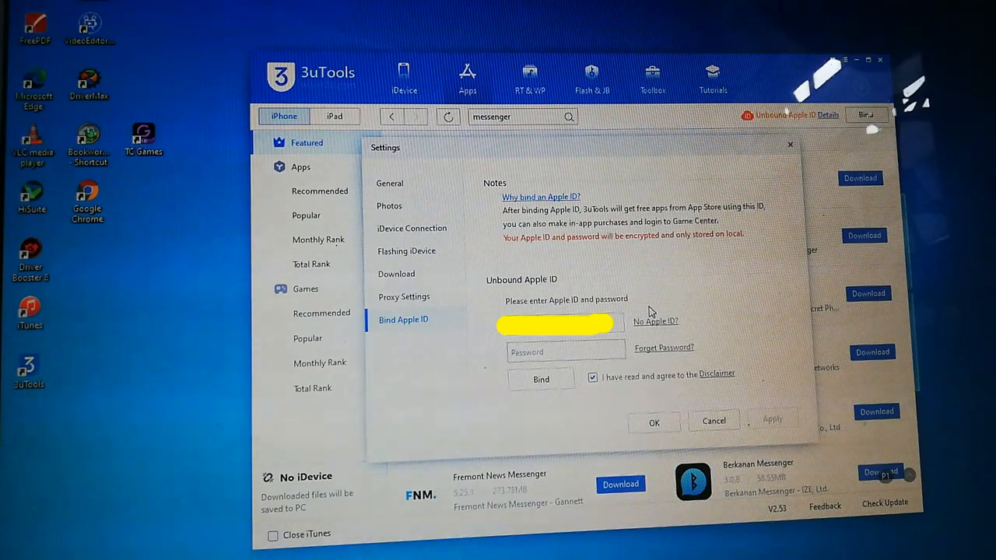
type("••")
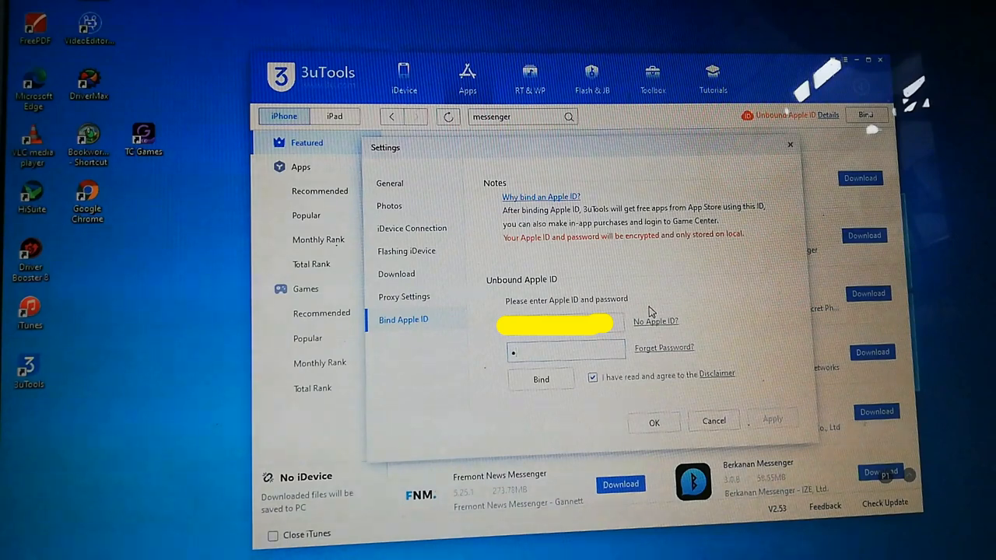
type("••")
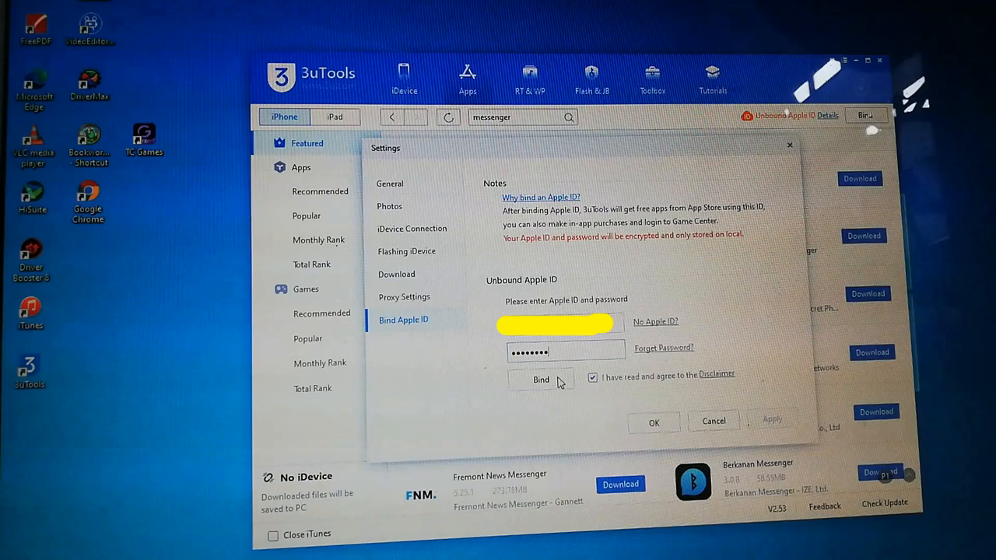
left_click(541, 380)
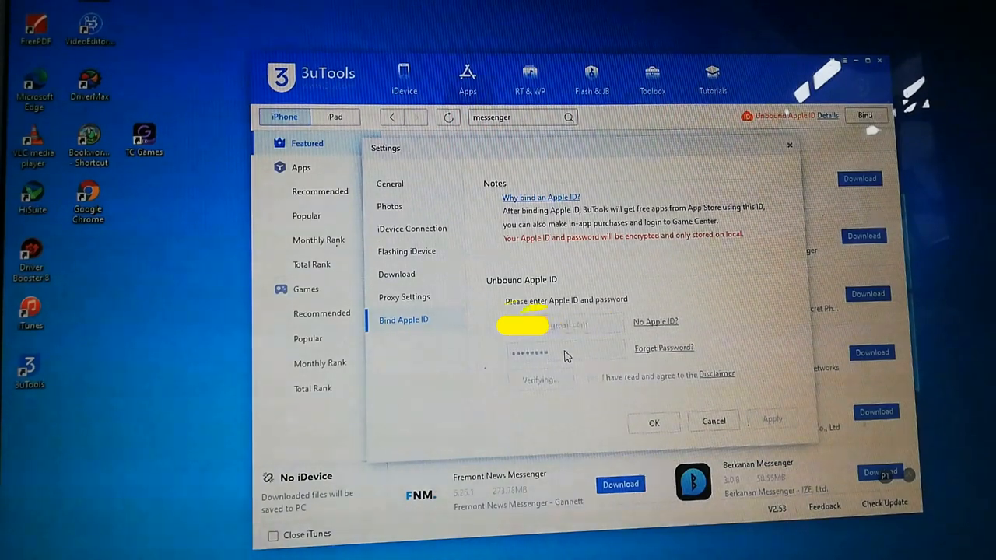
left_click(654, 423)
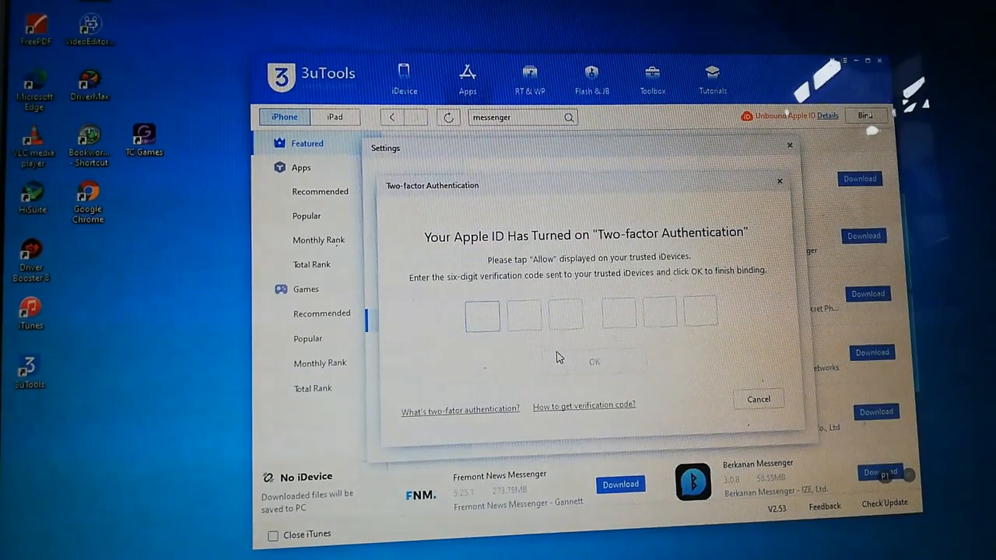
mouse_move(552, 355)
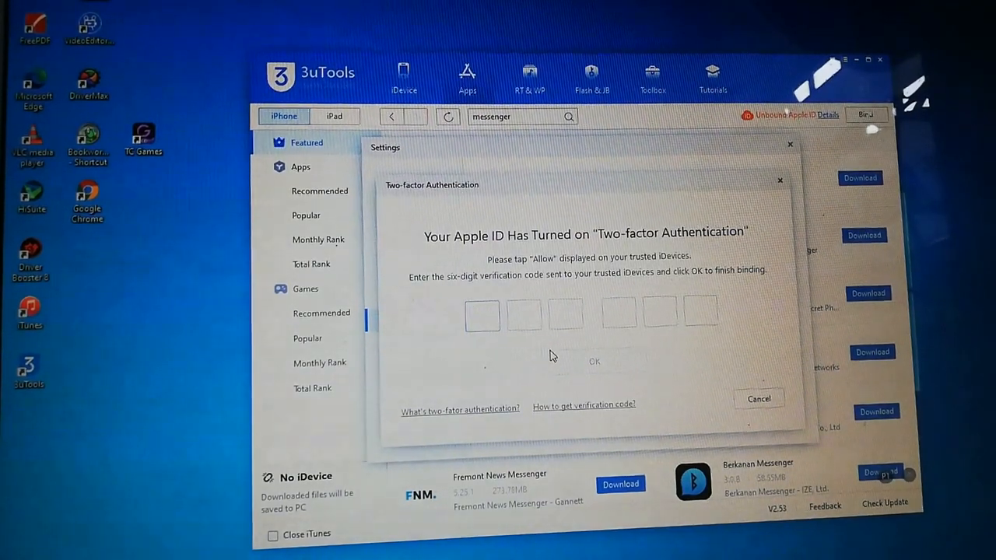
left_click(482, 318)
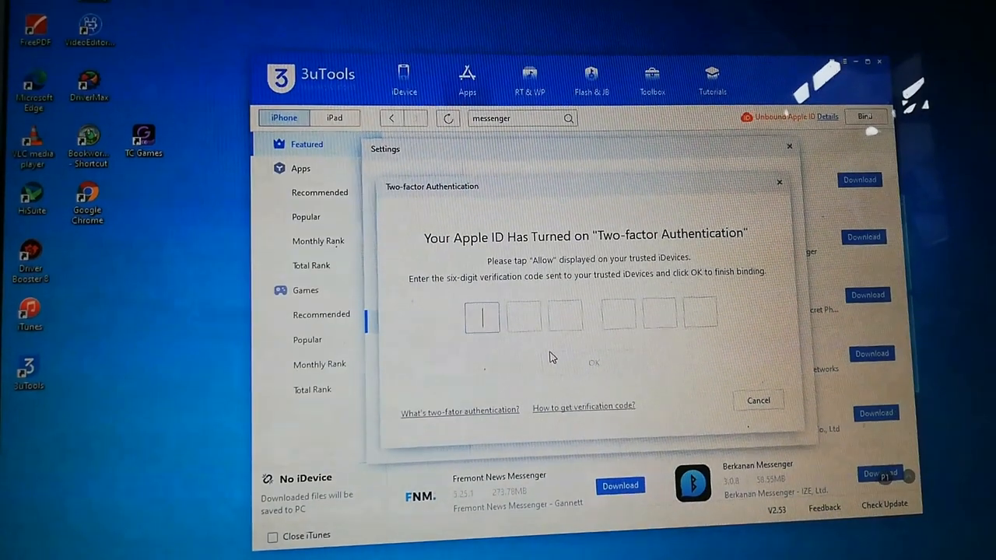
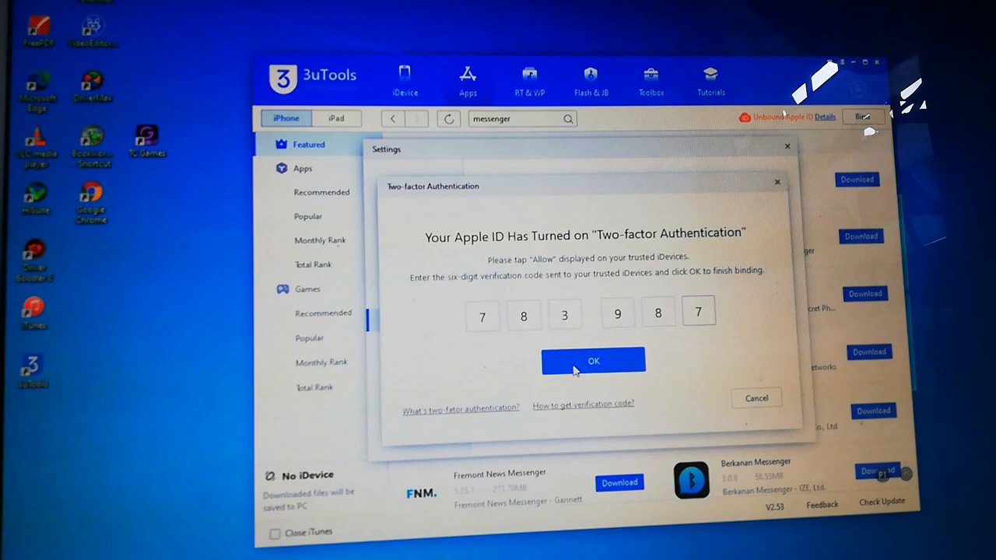
left_click(593, 361)
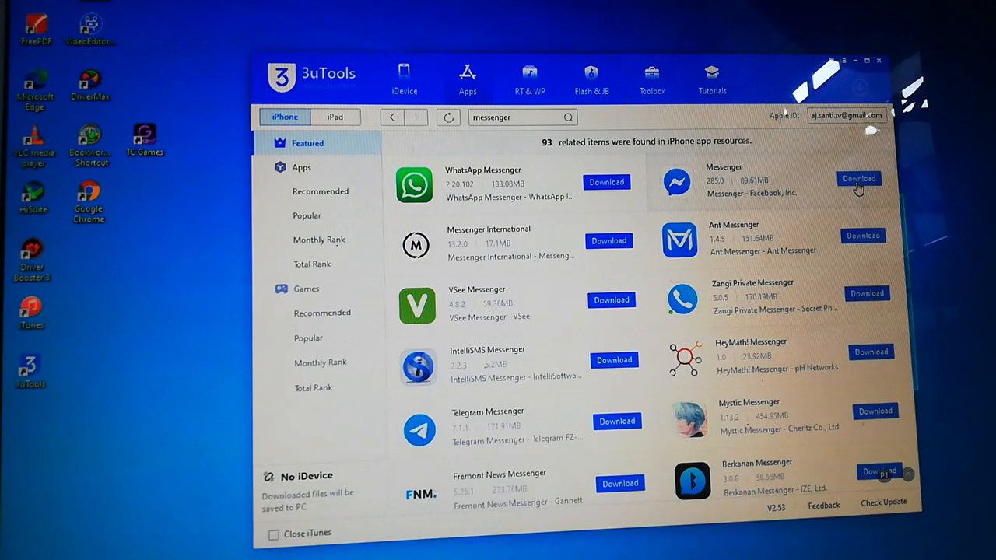
- Start Messenger's download to the PC from the 3uTools search results
left_click(859, 179)
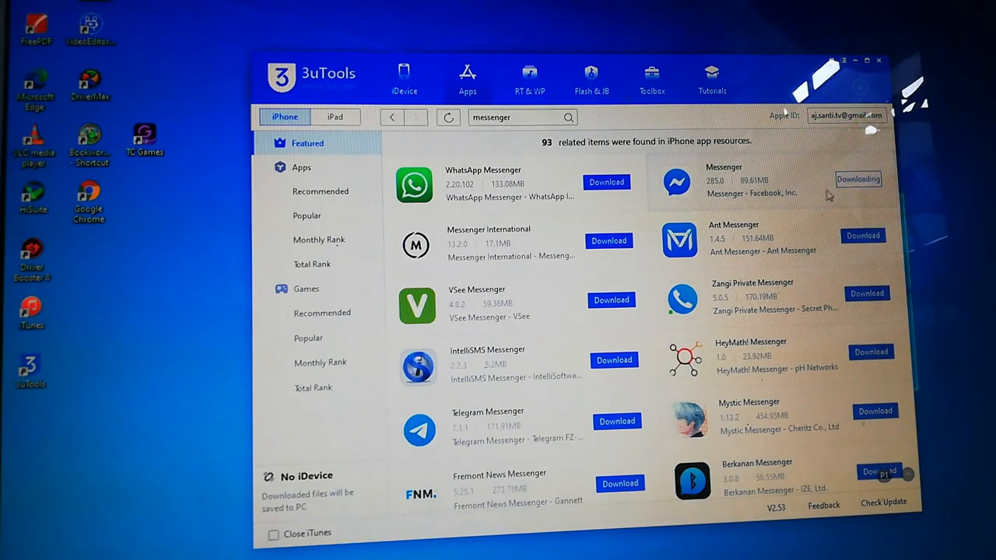
mouse_move(805, 199)
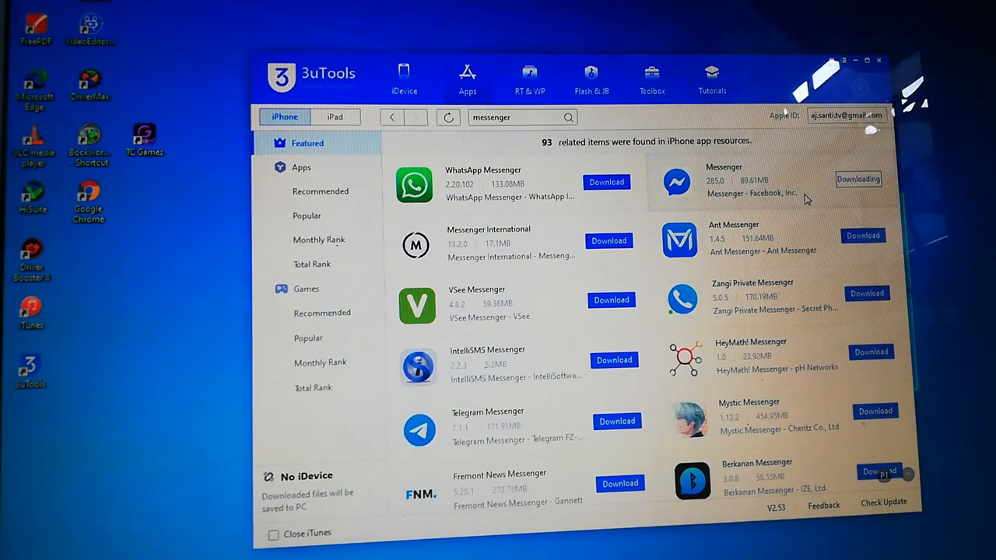
mouse_move(806, 200)
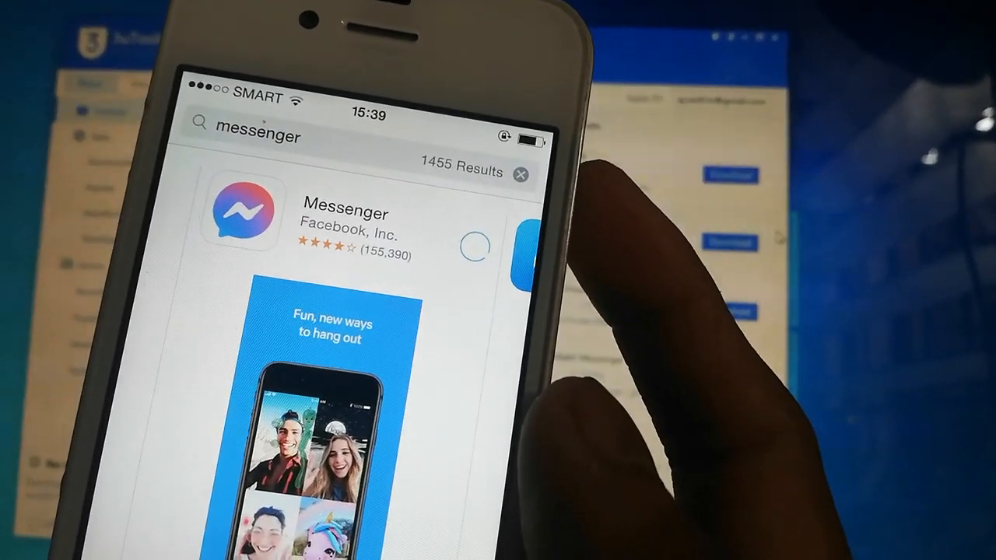
- Retry GET on Messenger in the App Store and accept downloading its last compatible older version
left_click(516, 246)
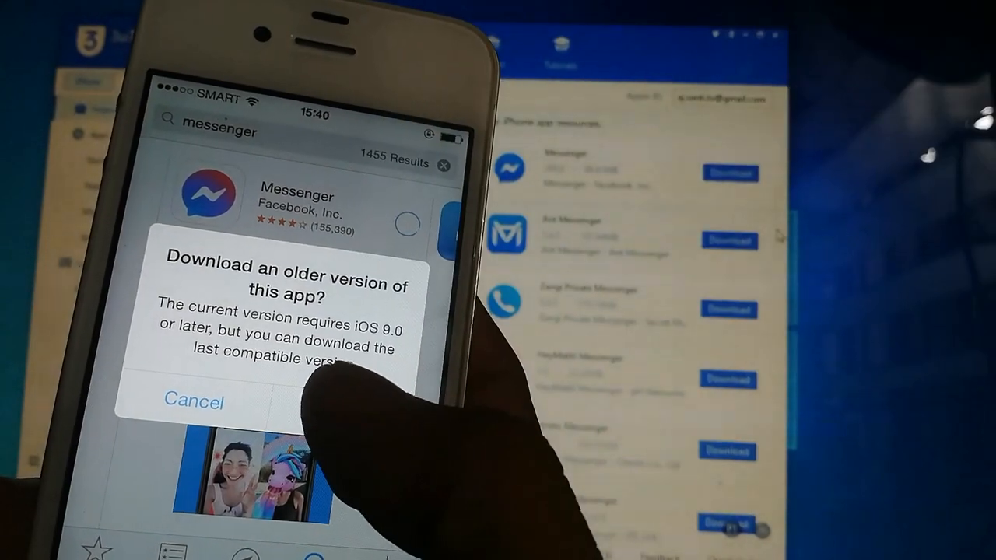
left_click(195, 402)
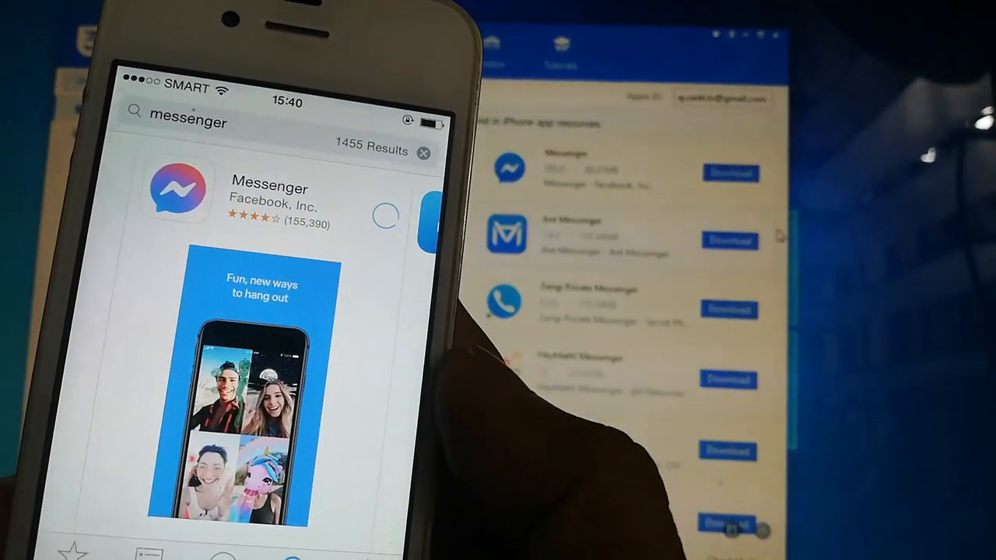